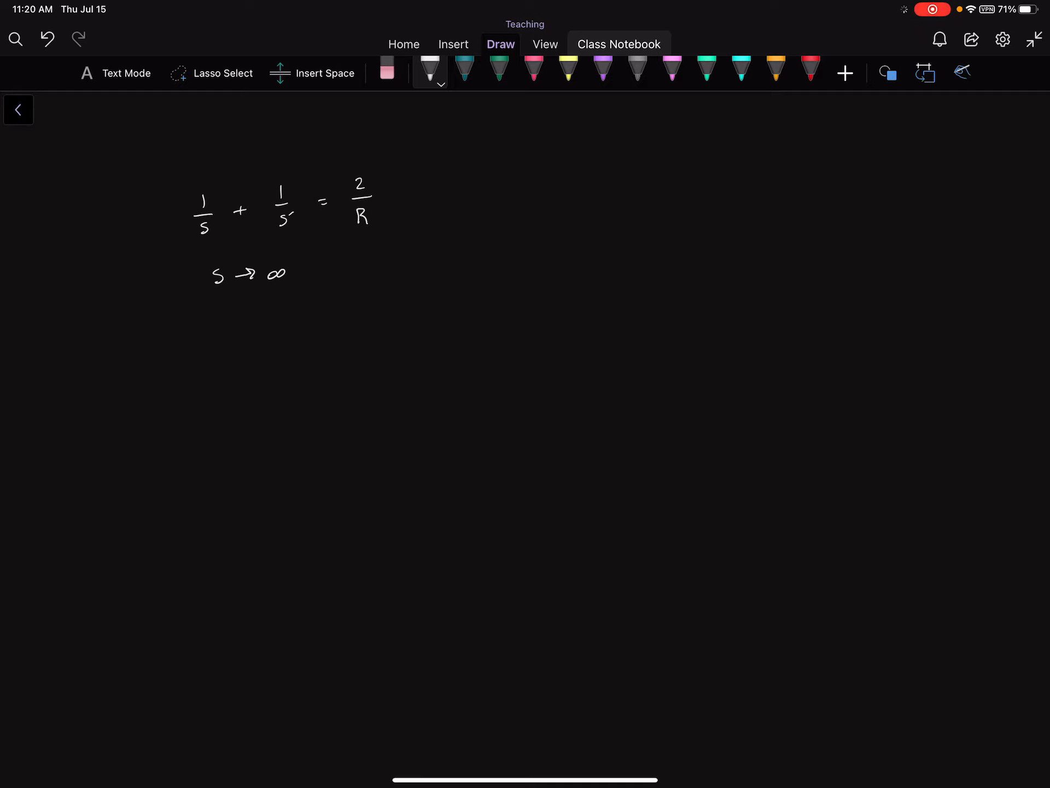
- Sketch a distant star whose rays reach a small telescope on a teal curved Earth surface
scroll("up", 3)
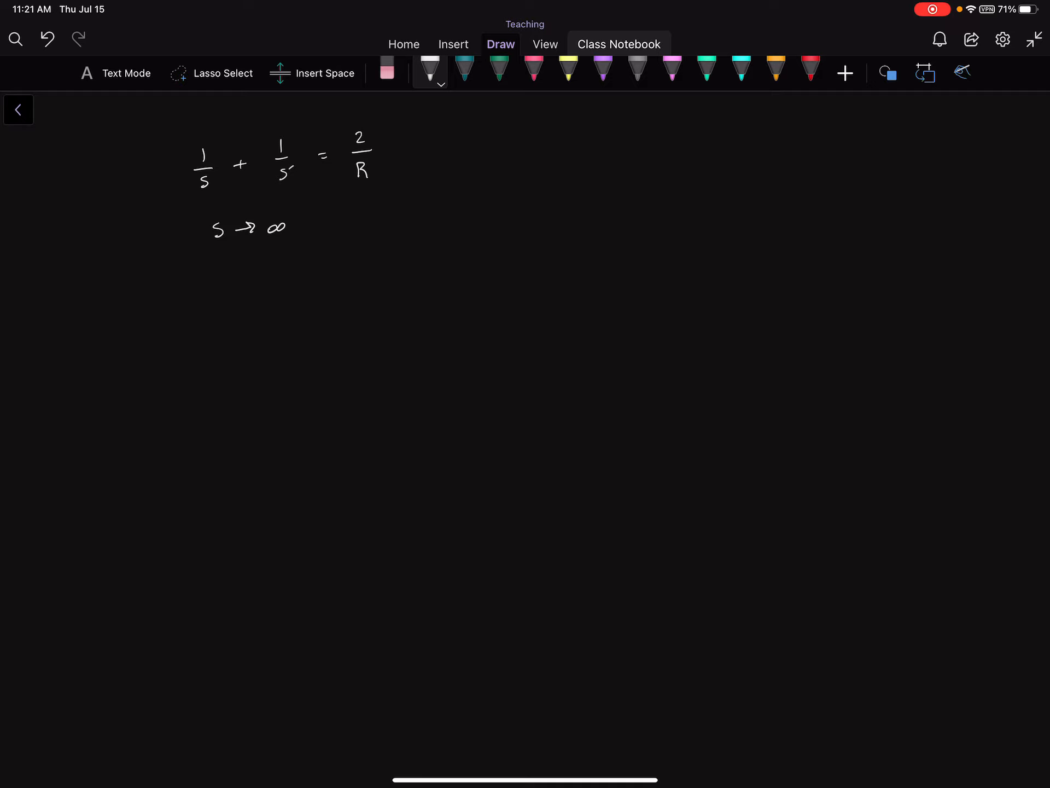
left_click(387, 69)
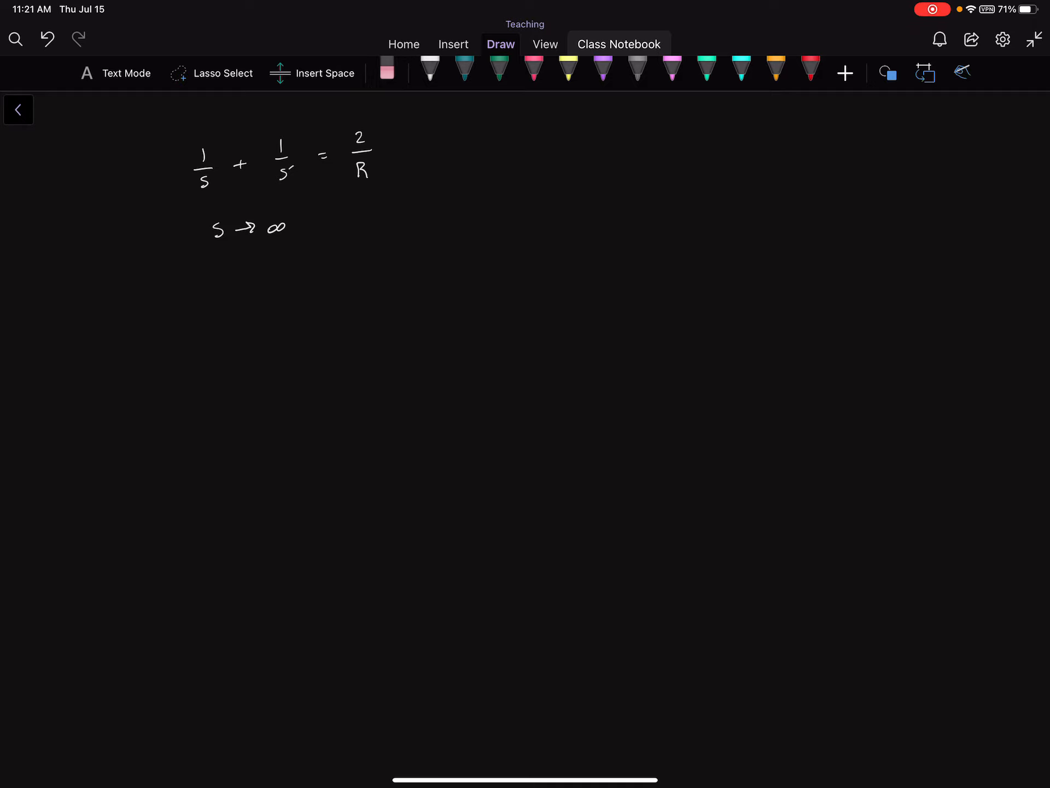
left_click(429, 73)
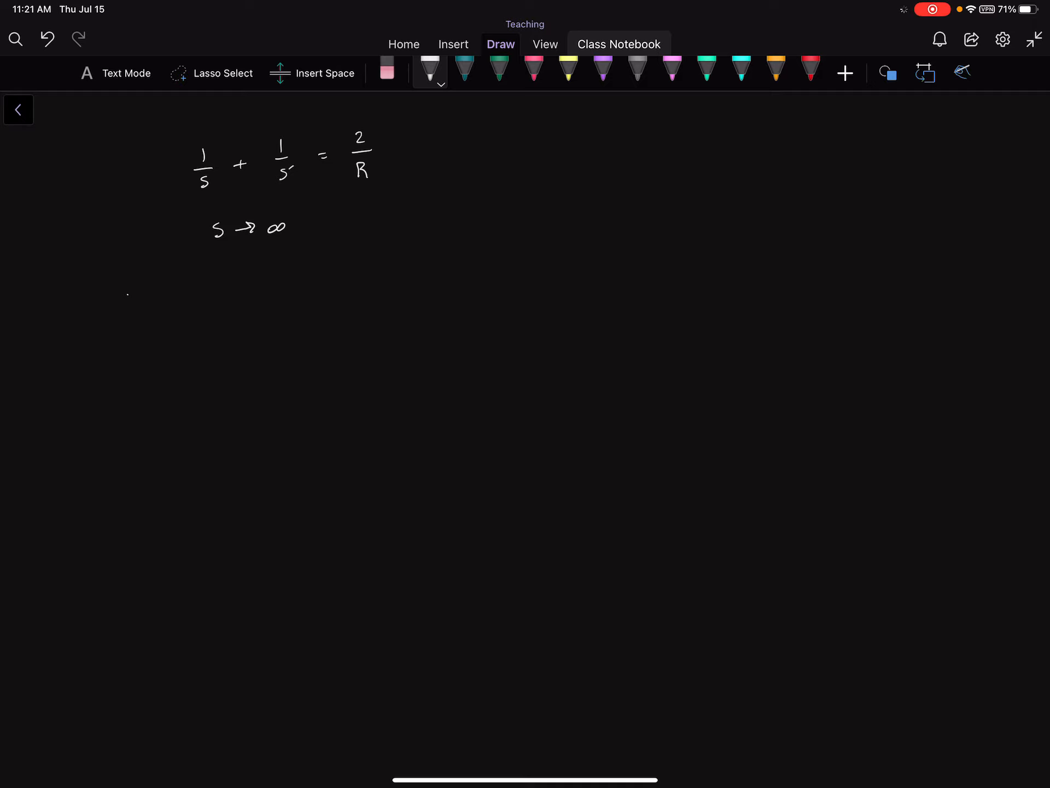
left_click(499, 70)
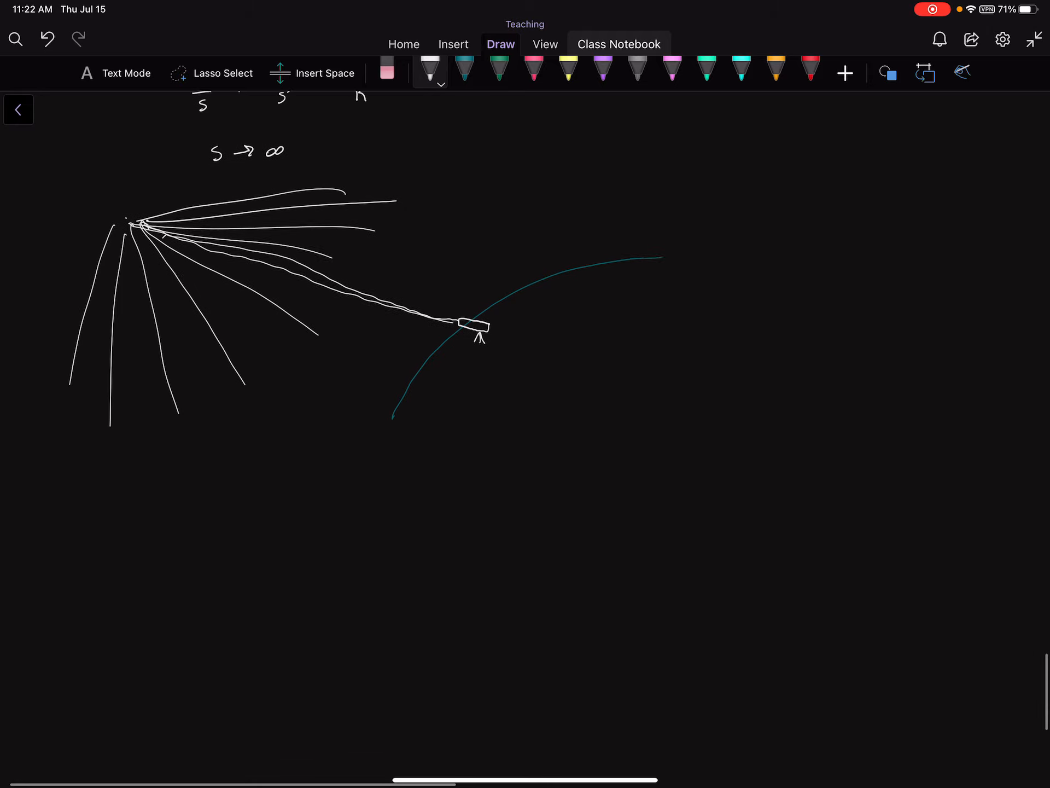
- Handwrite 1/s' = 2/R → s' = ½R and begin the label 'Focal Po'
scroll("down", 3)
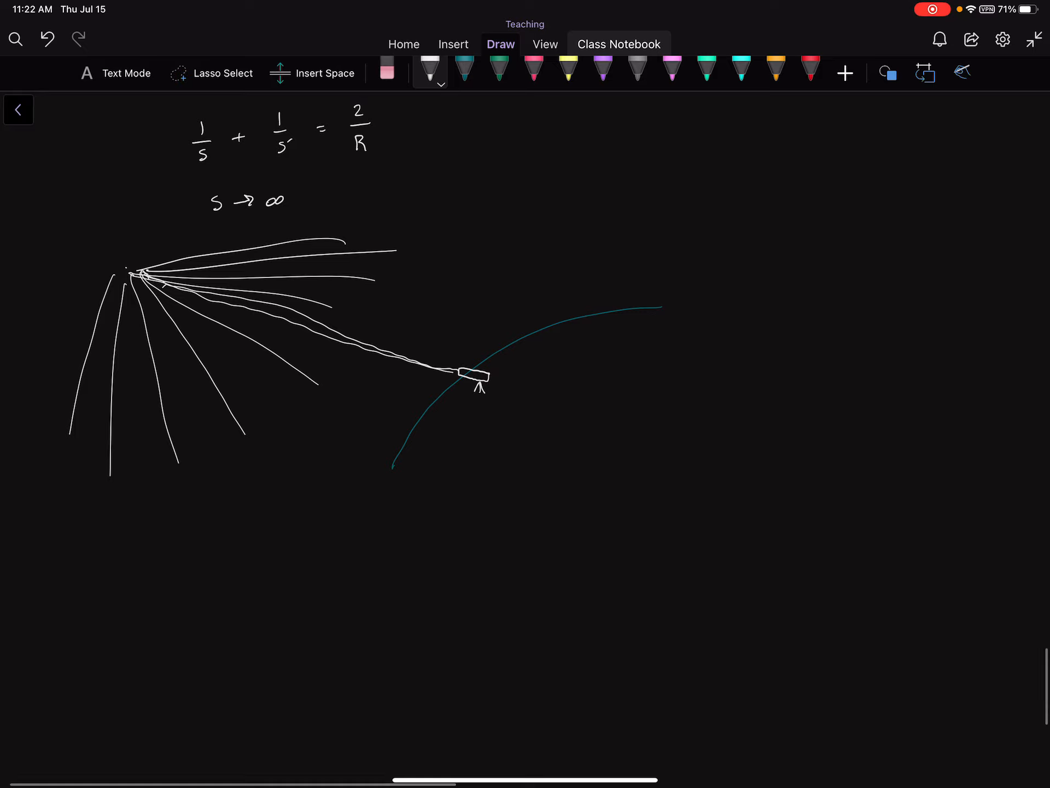
scroll("up", 3)
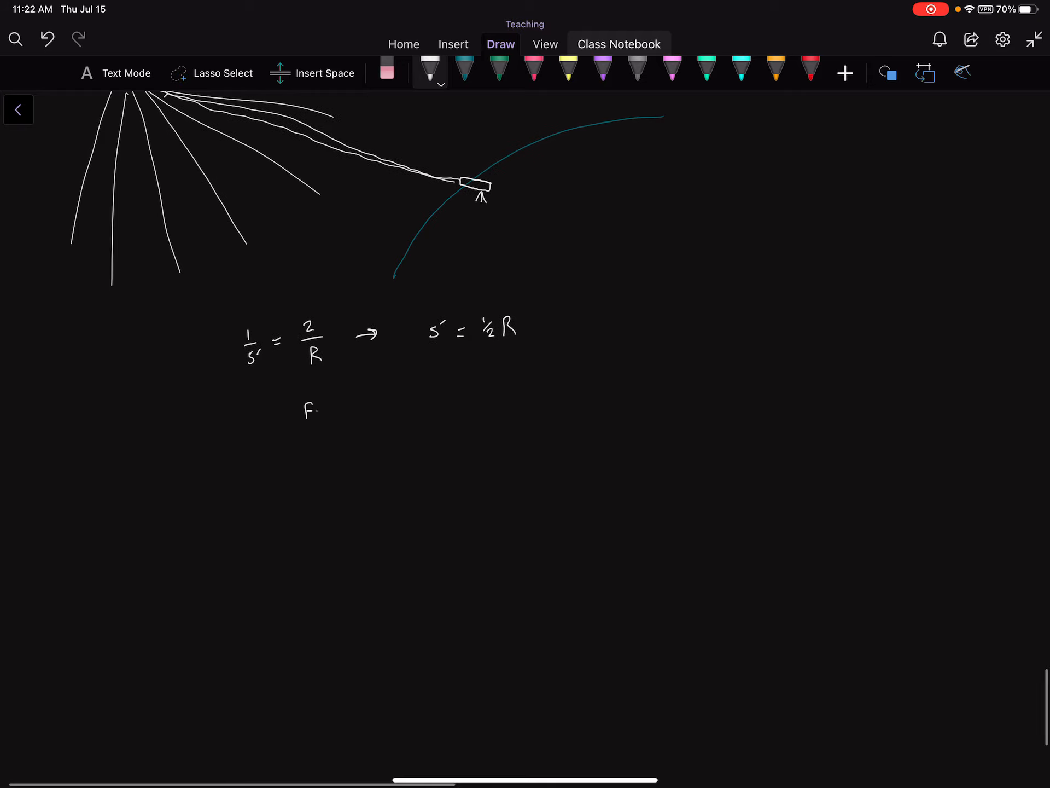
type("Focal Point f")
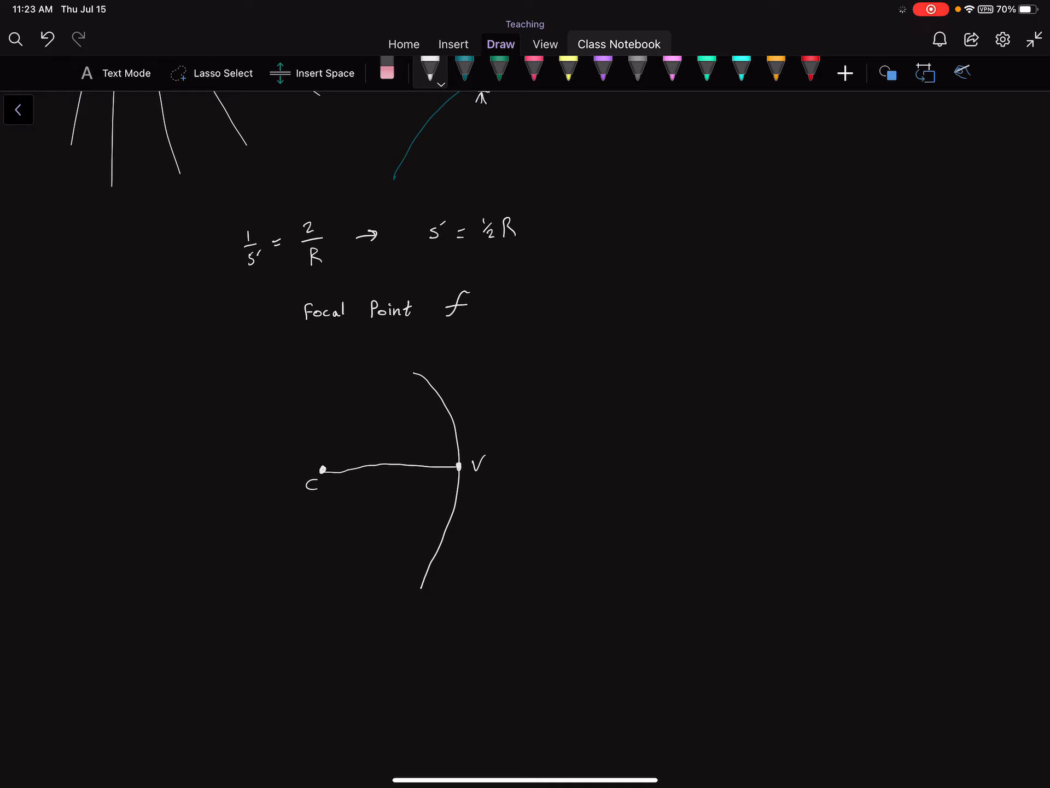
- Finish 'Focal Point f' and draw a concave mirror arc with C, V and rays from point P
left_click(391, 464)
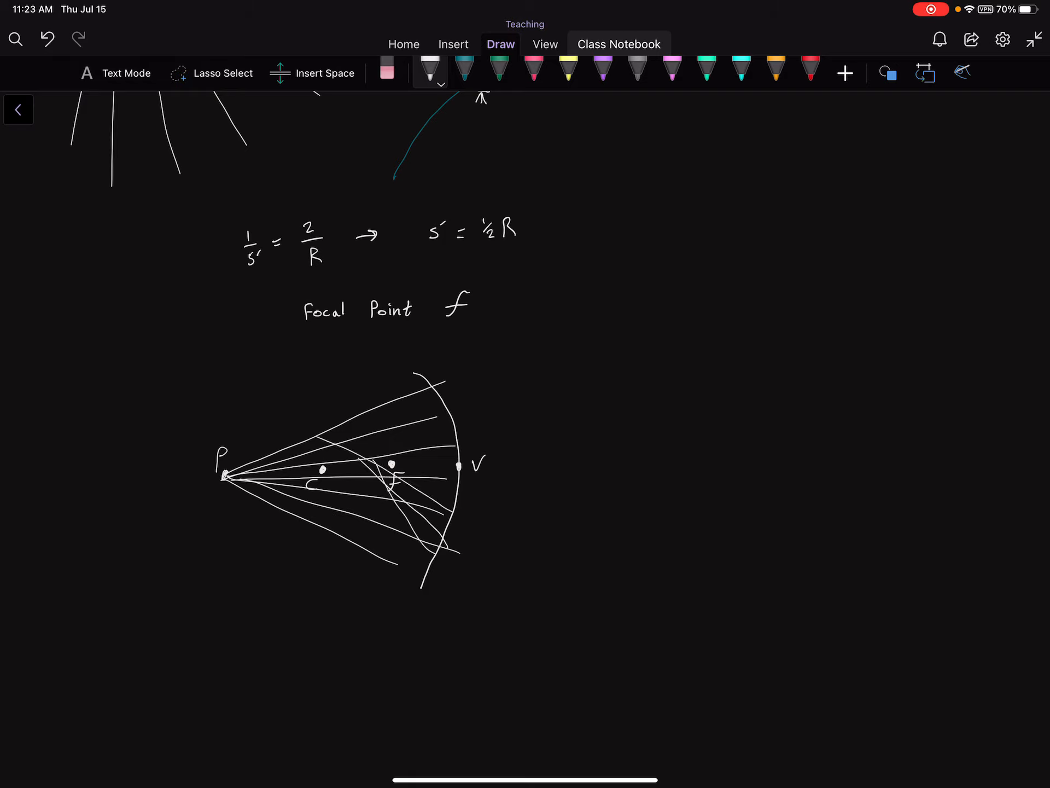
scroll("down", 3)
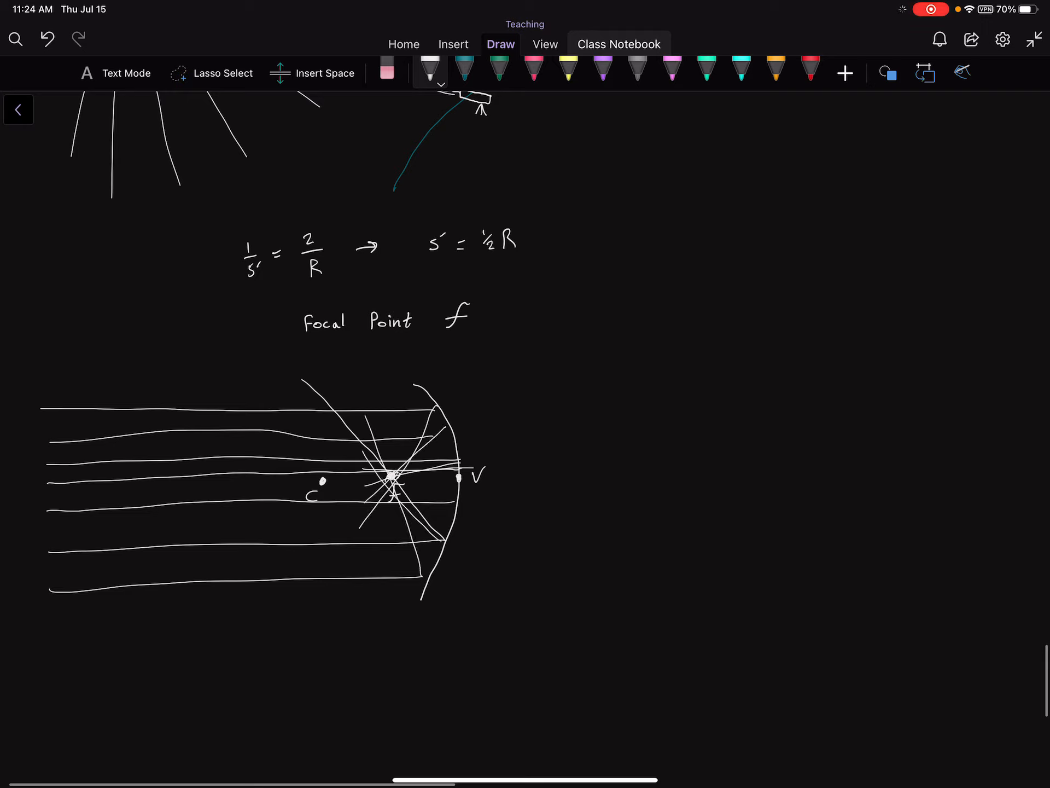
- Replace the point-source rays with parallel incoming rays reflecting through the focal point F
scroll("up", 3)
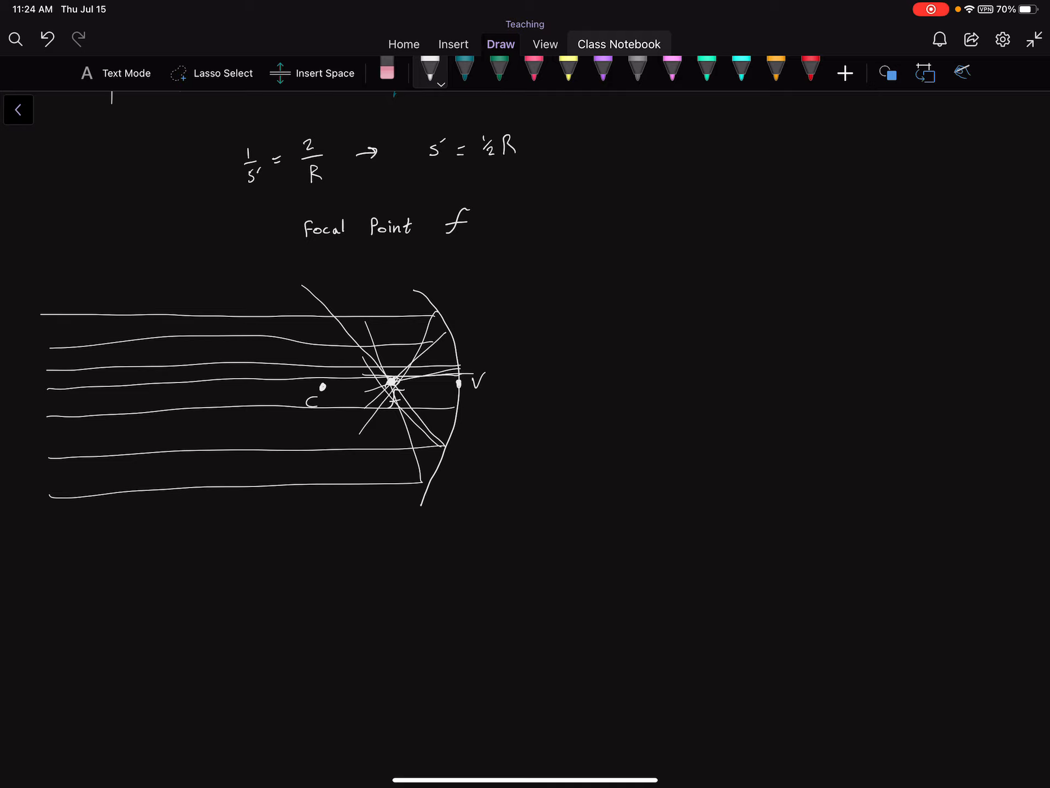
scroll("down", 3)
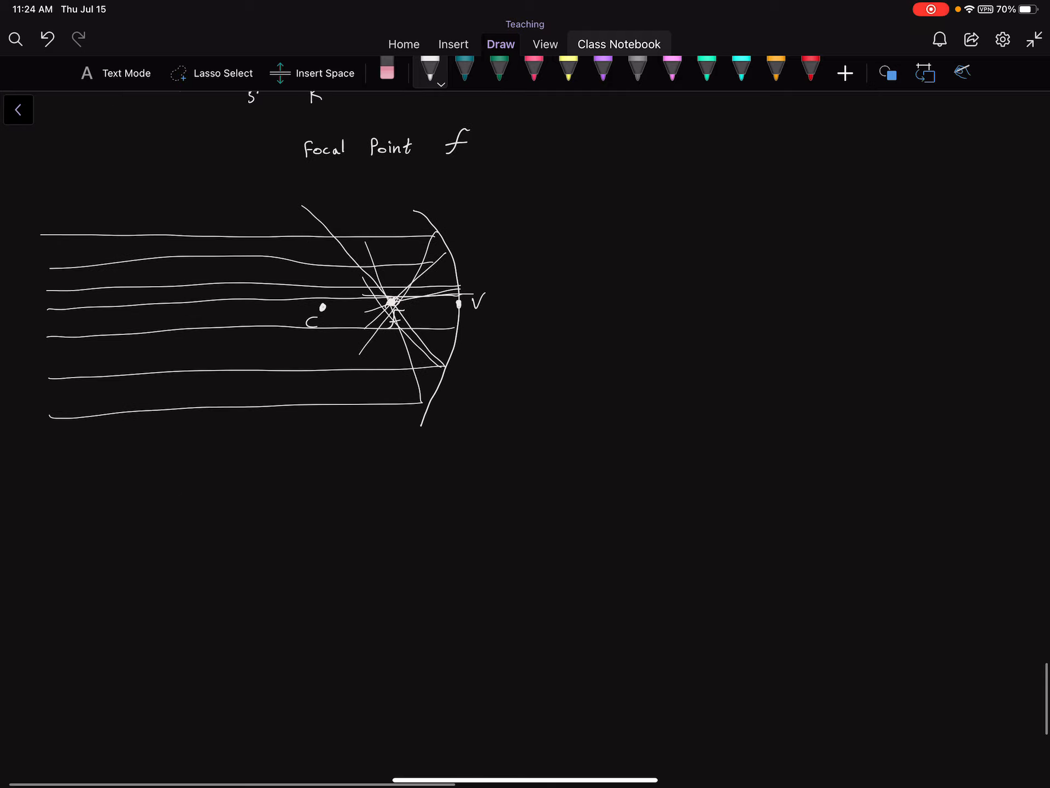
scroll("up", 3)
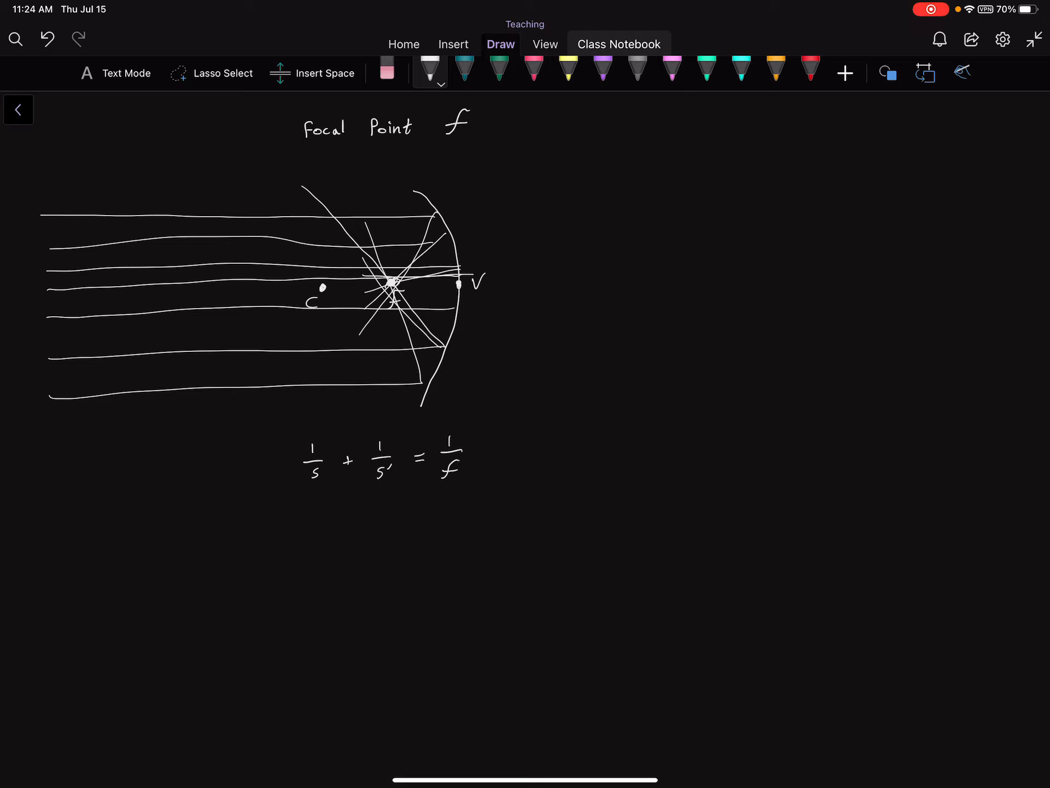
- Handwrite the mirror equation 1/s + 1/s' = 1/f beneath the parallel-ray diagram
scroll("down", 3)
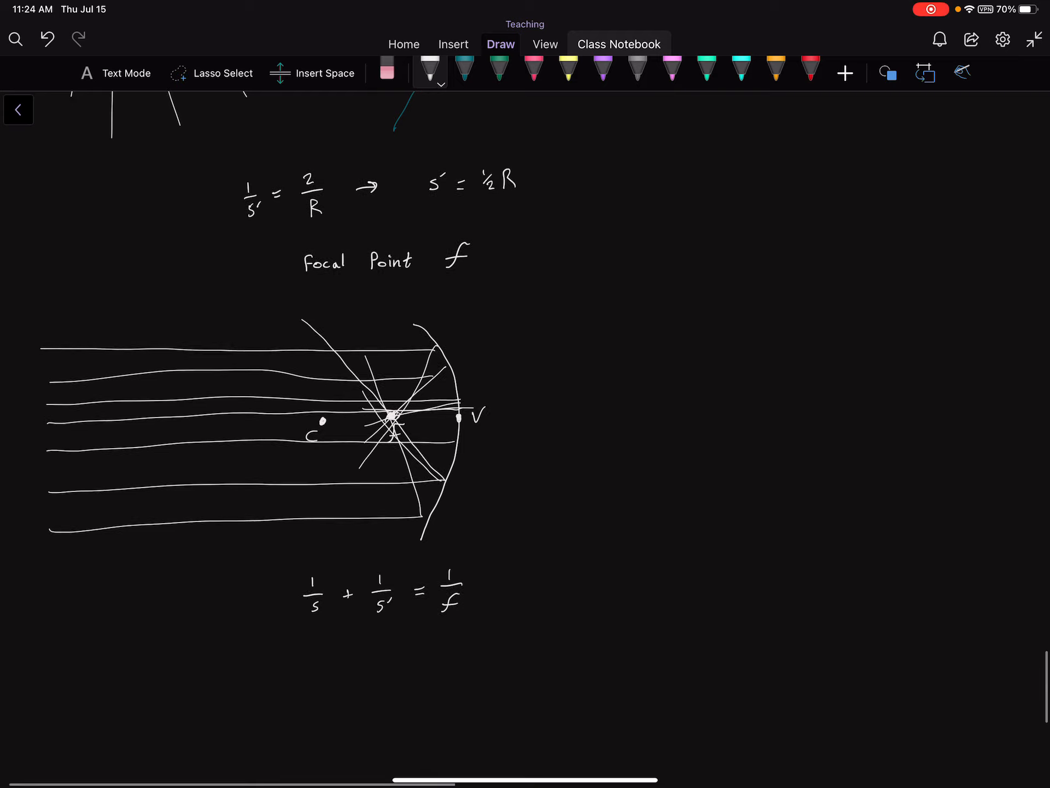
scroll("down", 3)
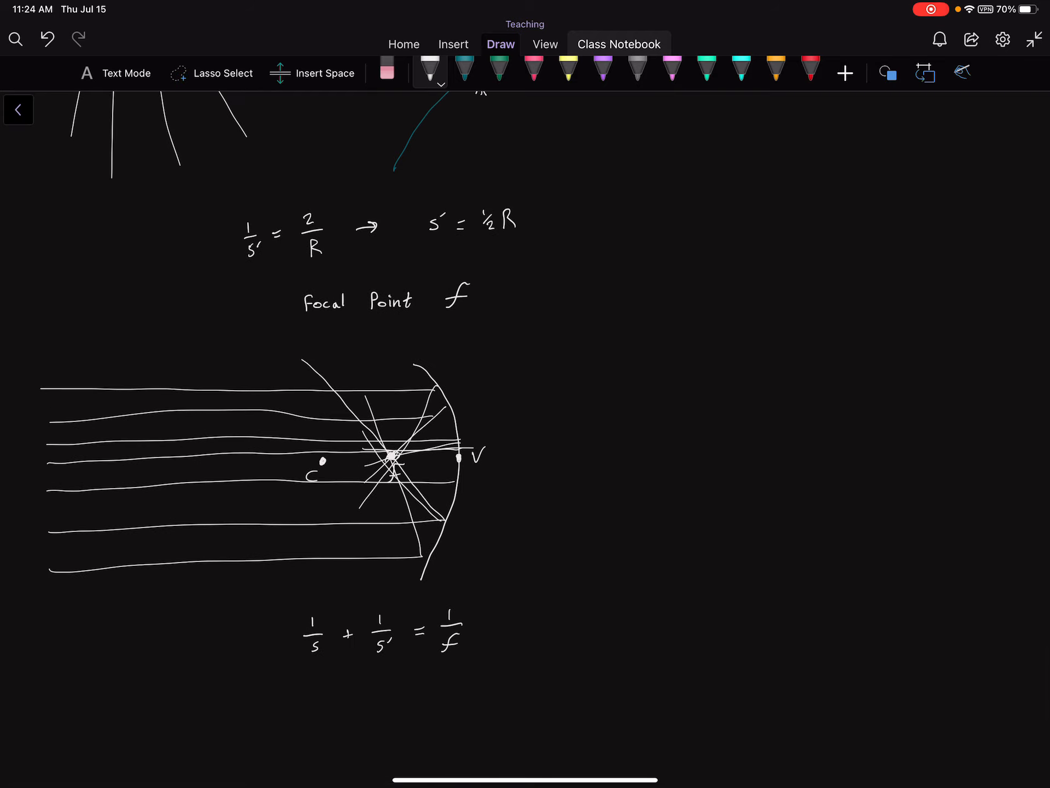